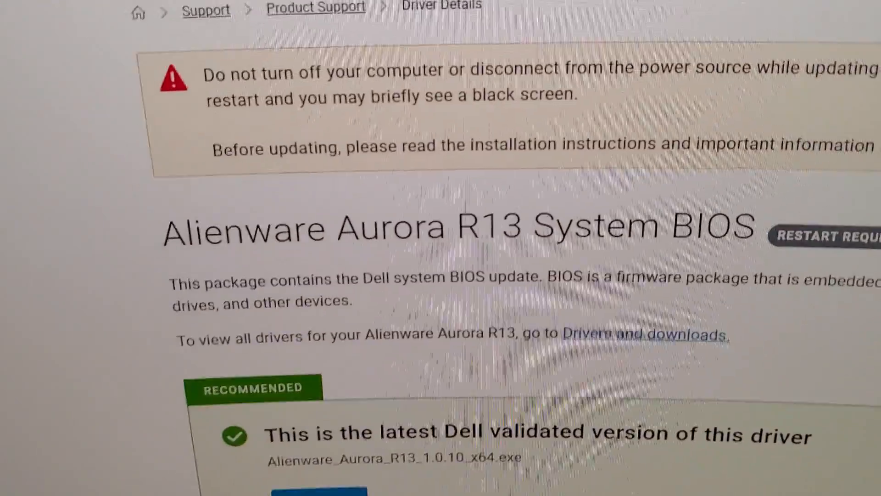
scroll(down, 3)
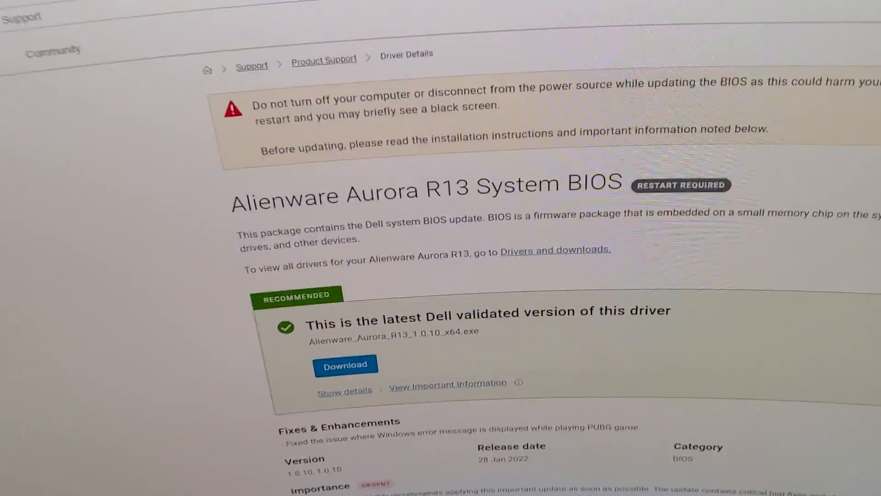
scroll(down, 3)
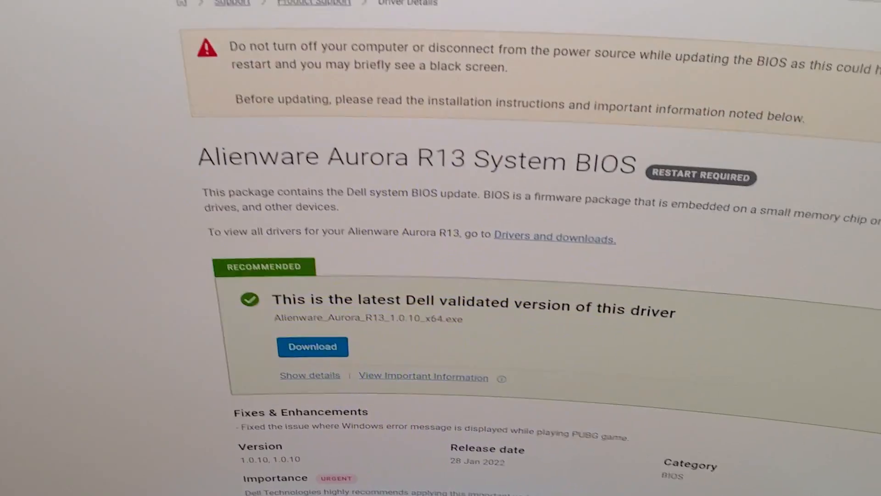